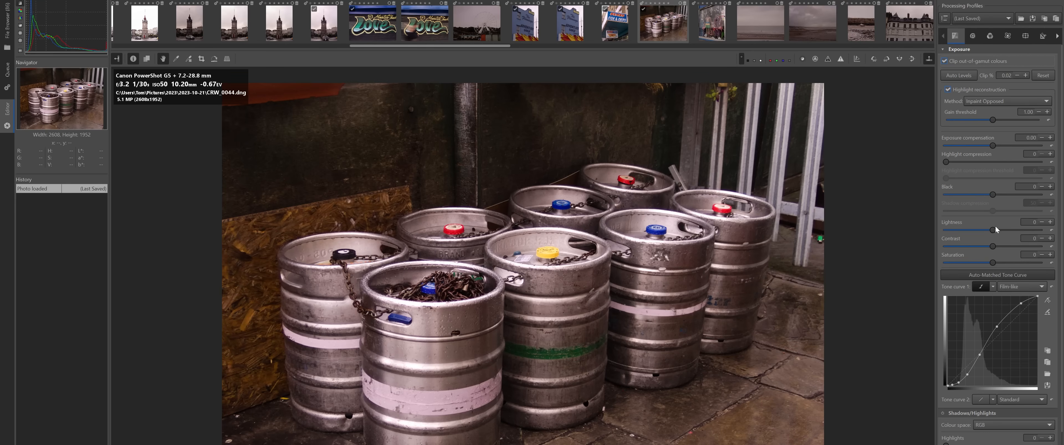
# Step: Raise the Exposure Lightness slider slightly above zero to brighten the keg photo
pyautogui.moveTo(990, 230); pyautogui.dragTo(996, 230)
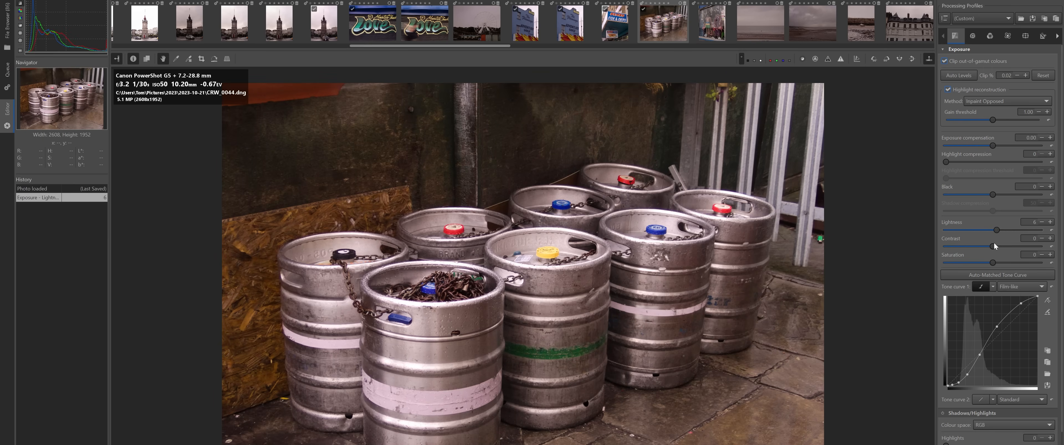